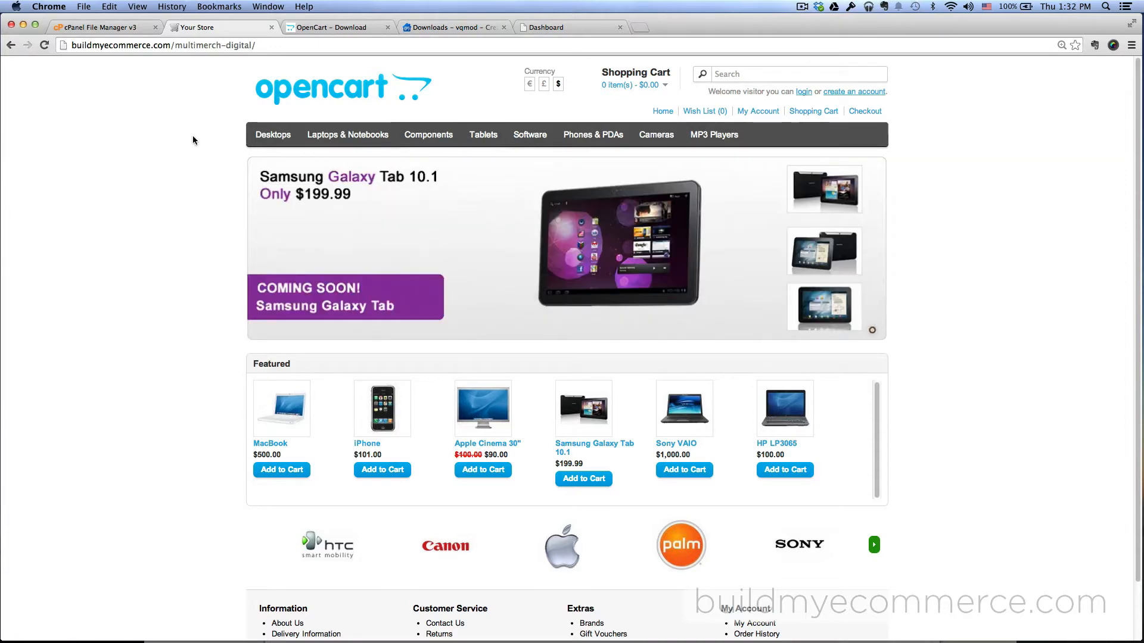
Look over the OpenCart download page and vqmod downloads list, then return to the demo store.
{"action": "left_click", "coordinate": [329, 28]}
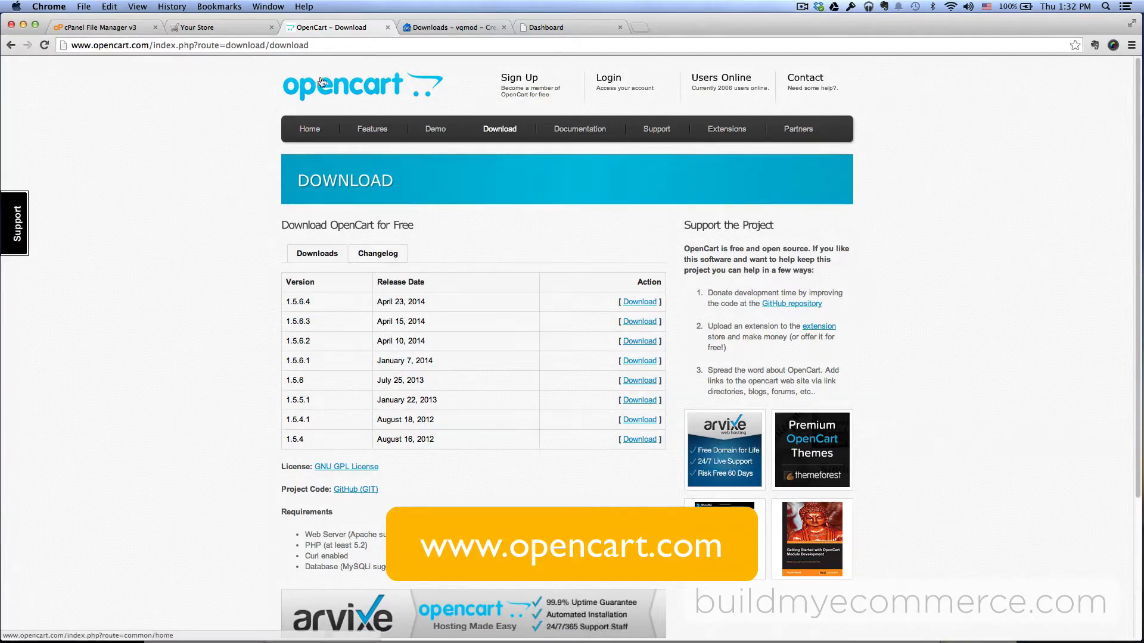
{"action": "left_click", "coordinate": [452, 27]}
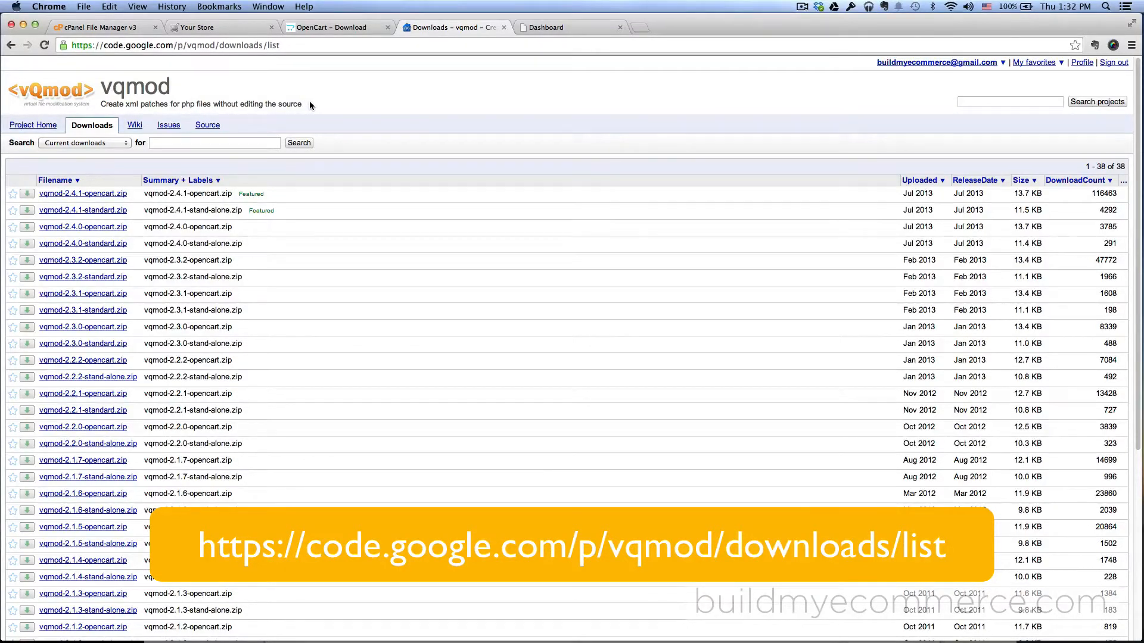
{"action": "mouse_move", "coordinate": [228, 183]}
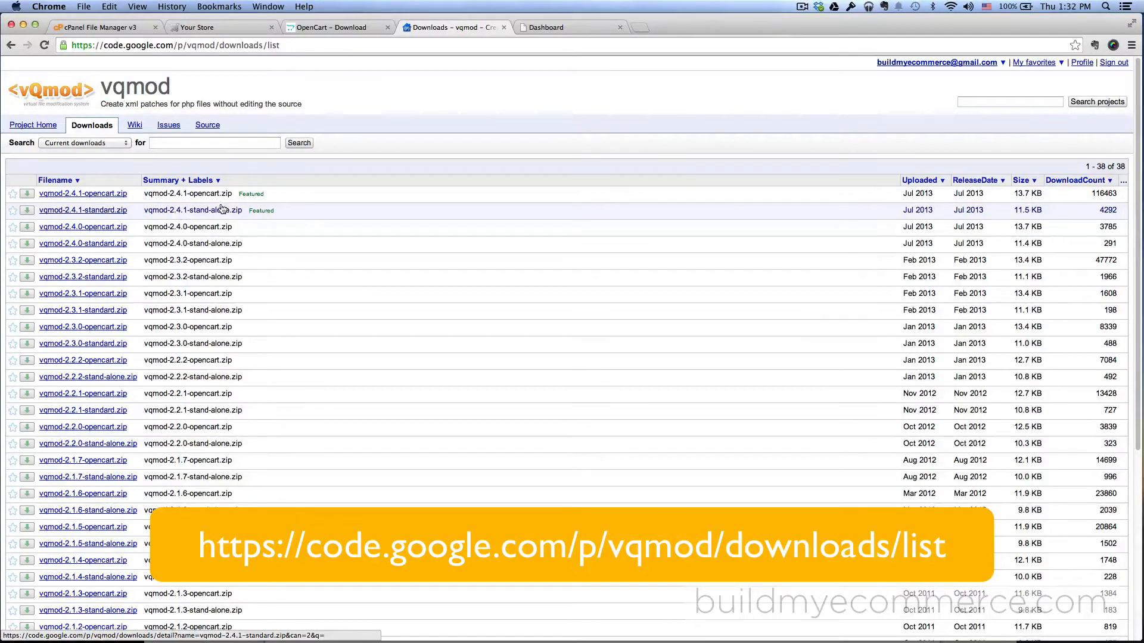
{"action": "left_click", "coordinate": [201, 27]}
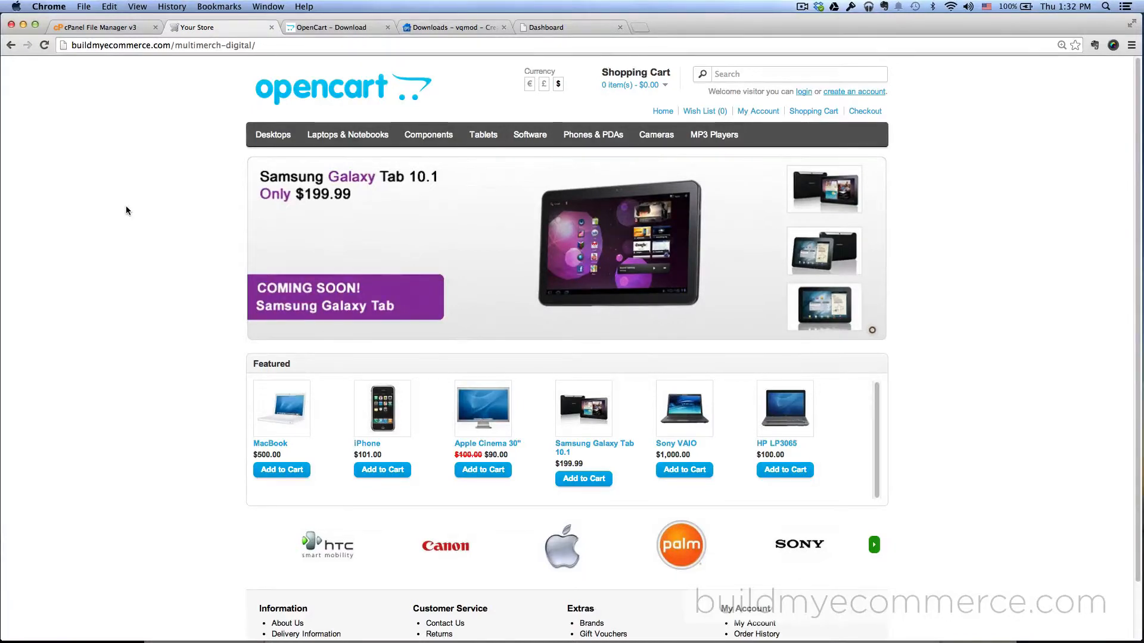
{"action": "mouse_move", "coordinate": [149, 162]}
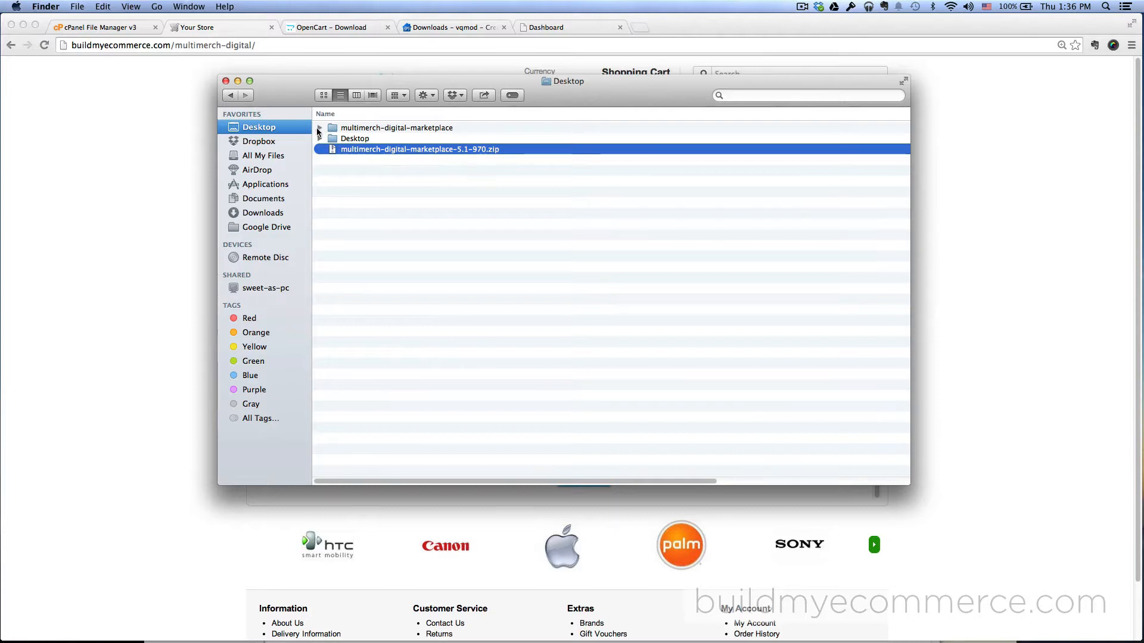
Compress the admin, catalog, image, system and vqmod folders in upload into Archive.zip.
{"action": "left_click", "coordinate": [320, 128]}
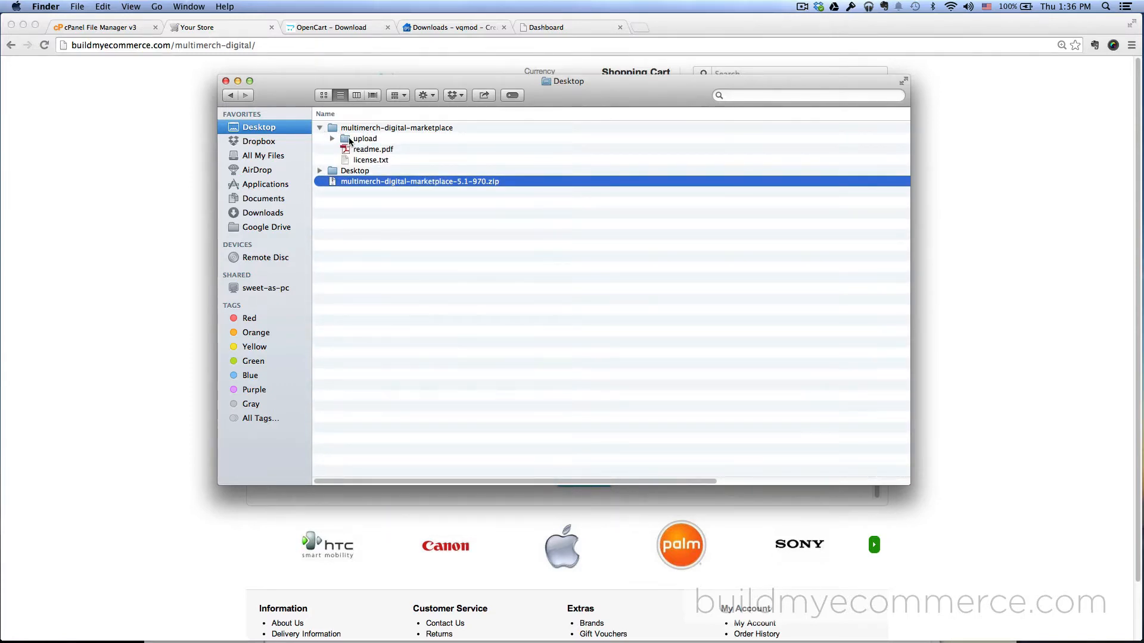
{"action": "double_click", "coordinate": [363, 138]}
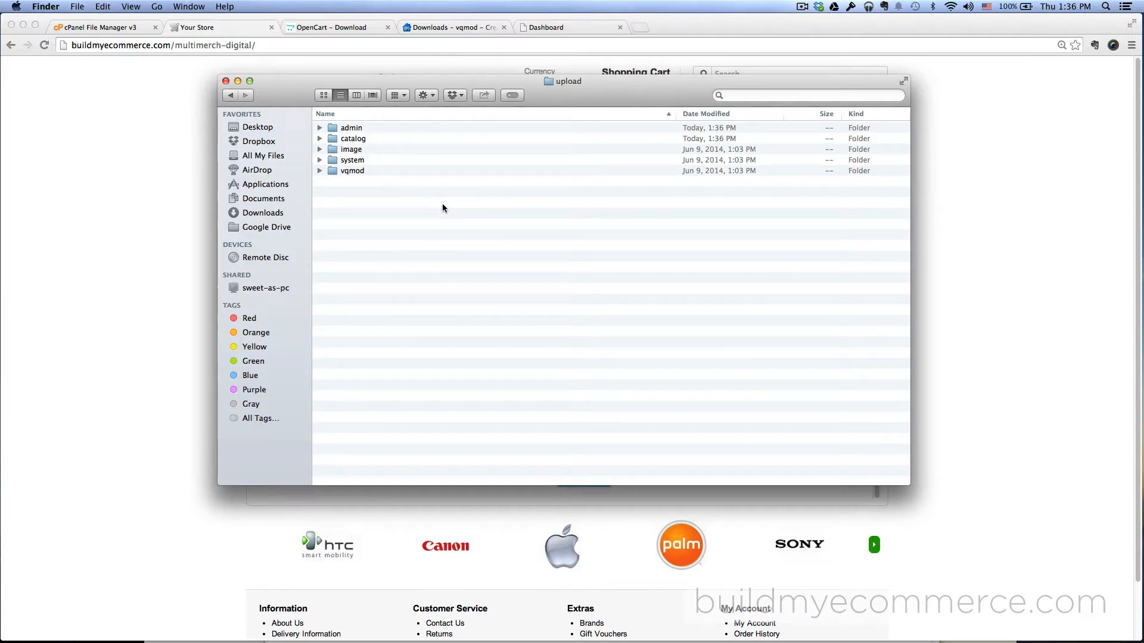
{"action": "key", "text": "cmd+a"}
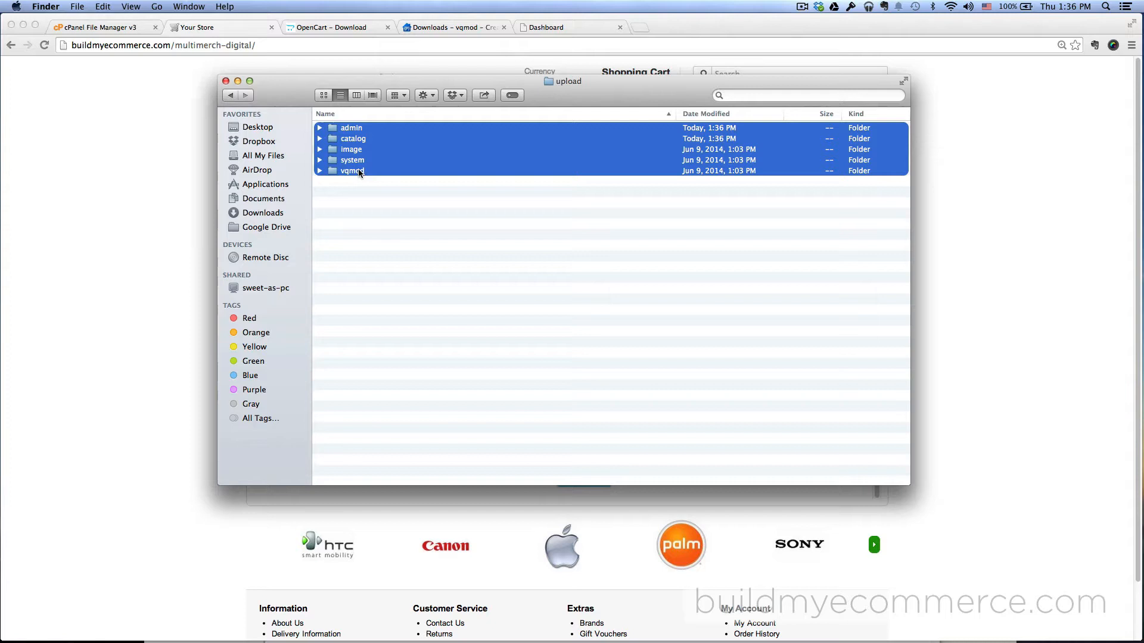
{"action": "right_click", "coordinate": [359, 172]}
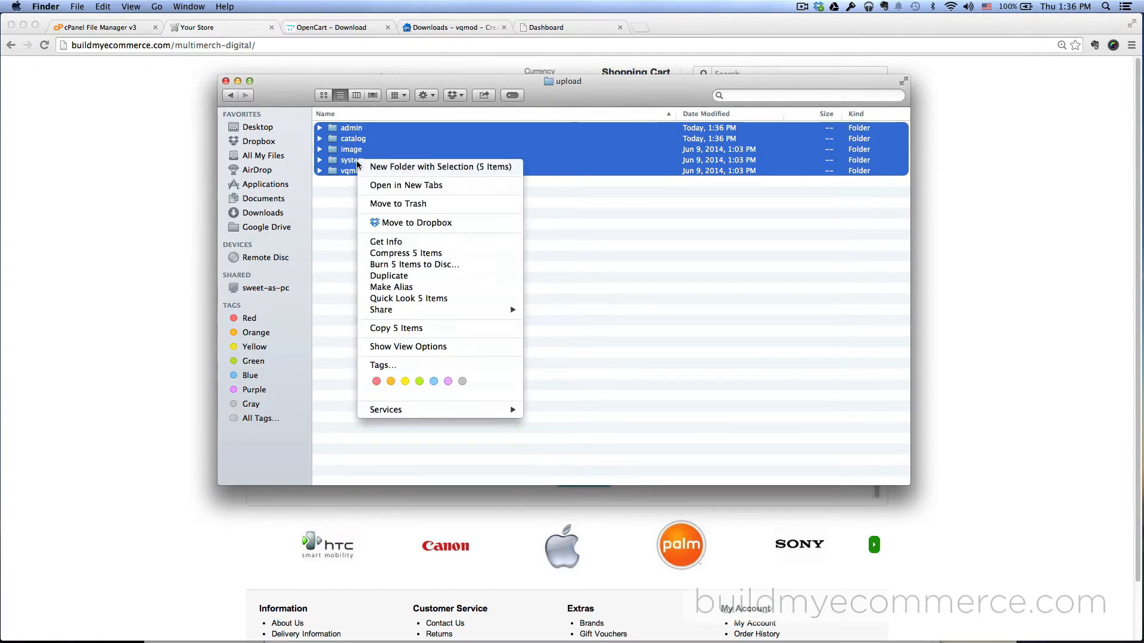
{"action": "left_click", "coordinate": [457, 256]}
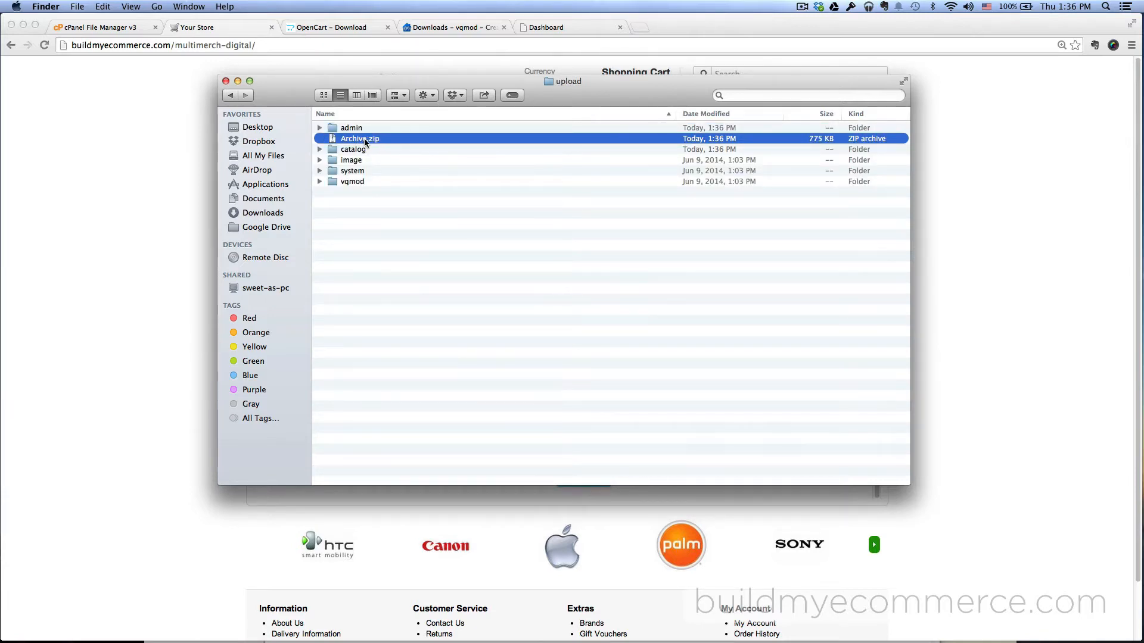
{"action": "left_click", "coordinate": [359, 138]}
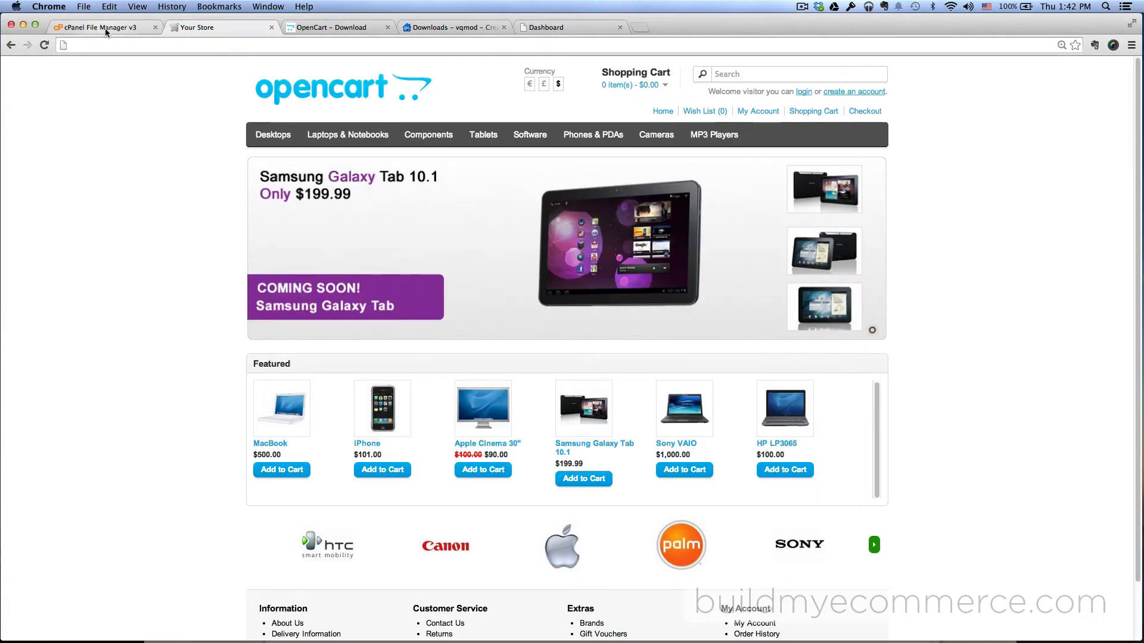
Upload multimerch-digital.zip (756.37 KB) into public_html/multimerch-digital in cPanel File Manager.
{"action": "left_click", "coordinate": [101, 27]}
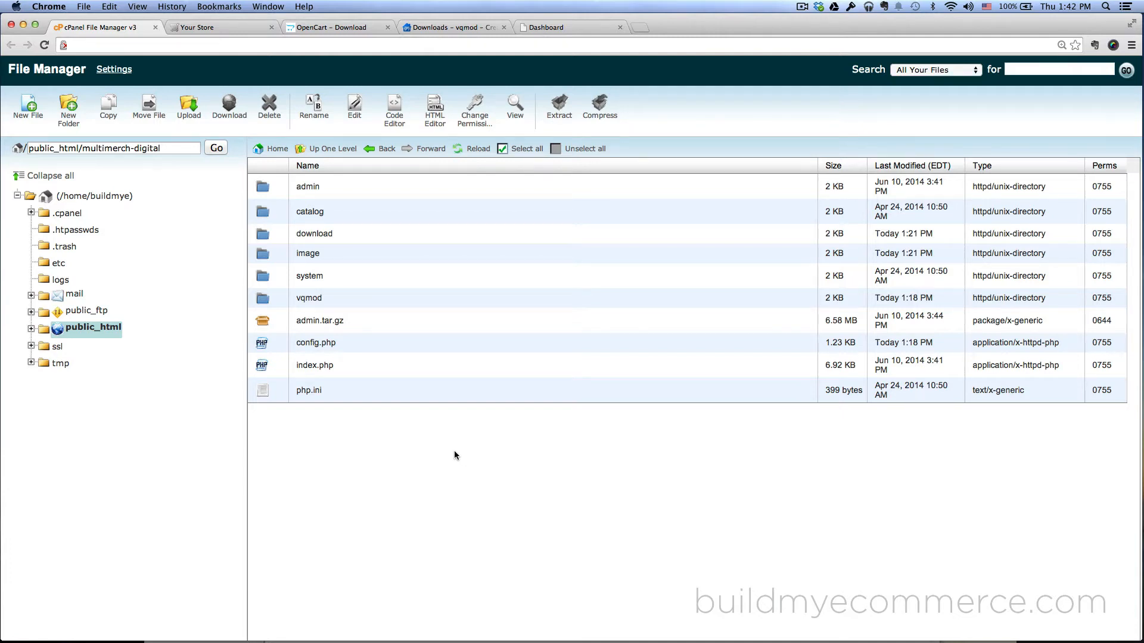
{"action": "mouse_move", "coordinate": [187, 121]}
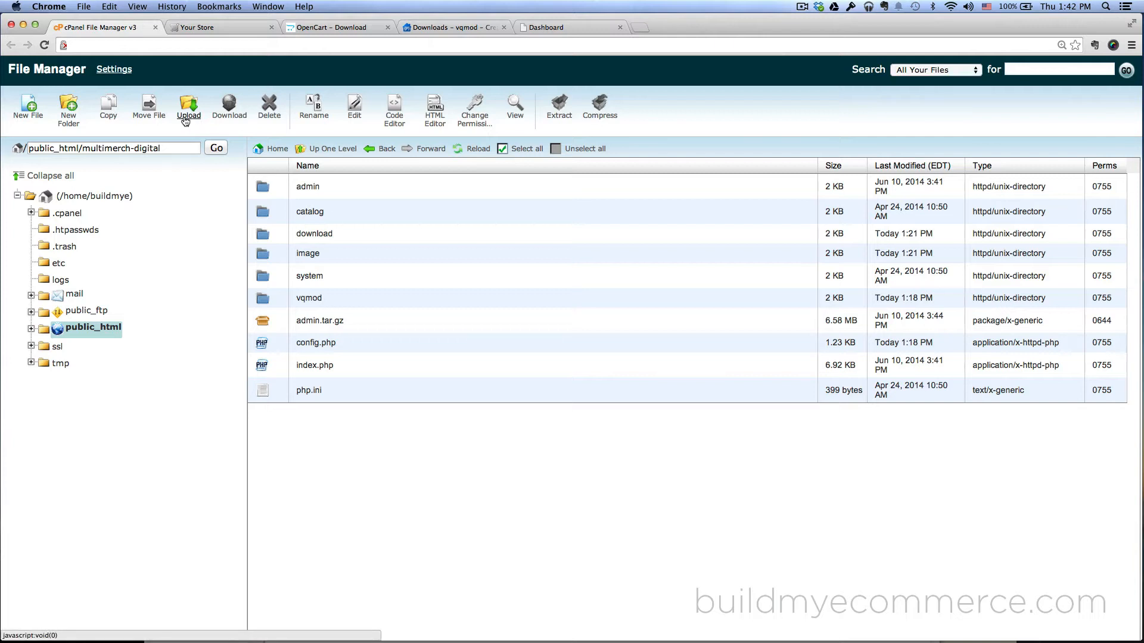
{"action": "left_click", "coordinate": [188, 104]}
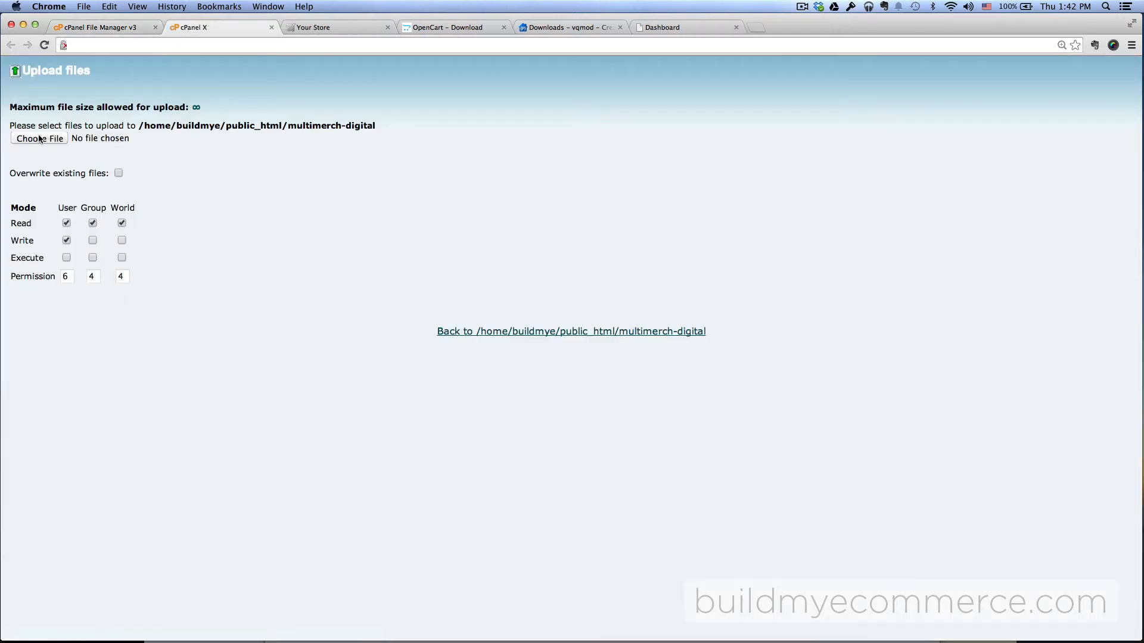
{"action": "left_click", "coordinate": [38, 138]}
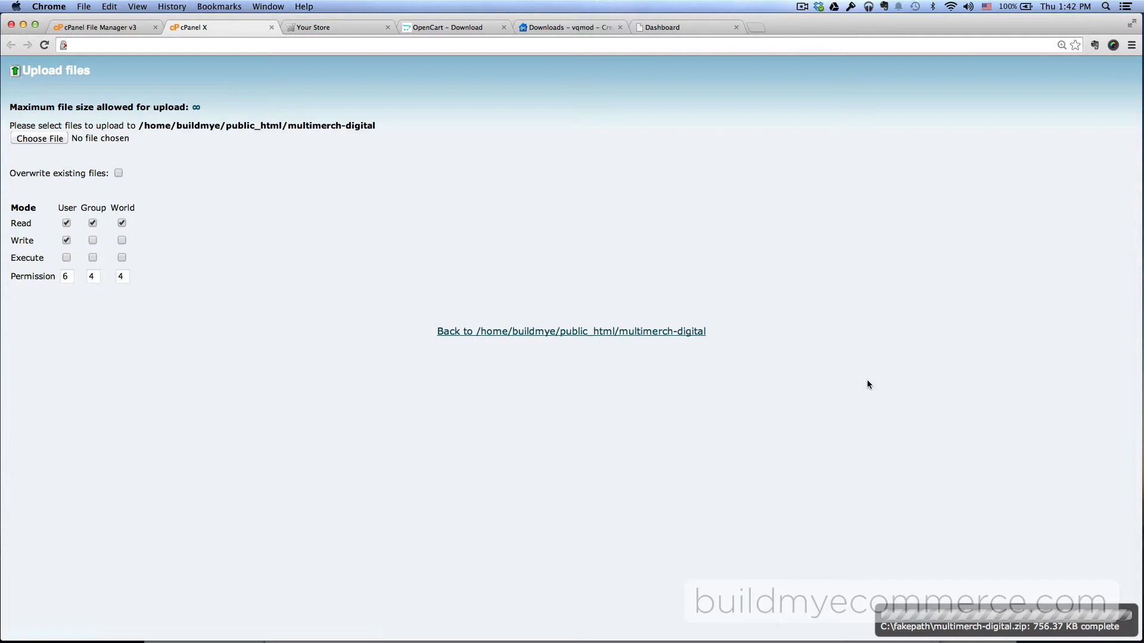
{"action": "mouse_move", "coordinate": [630, 467]}
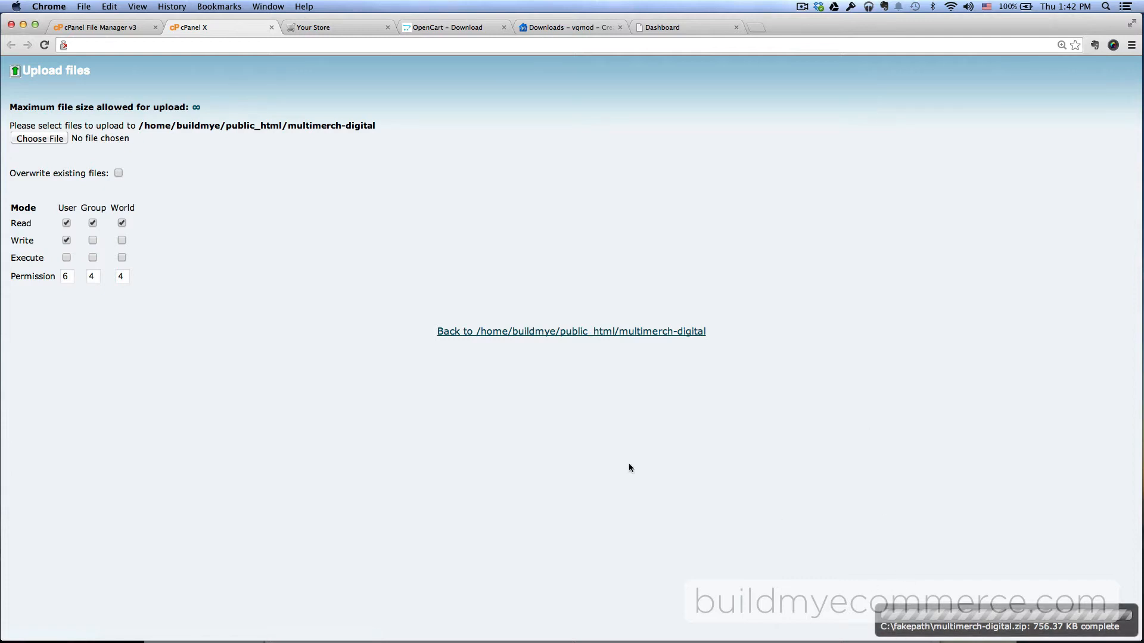
{"action": "left_click", "coordinate": [571, 331]}
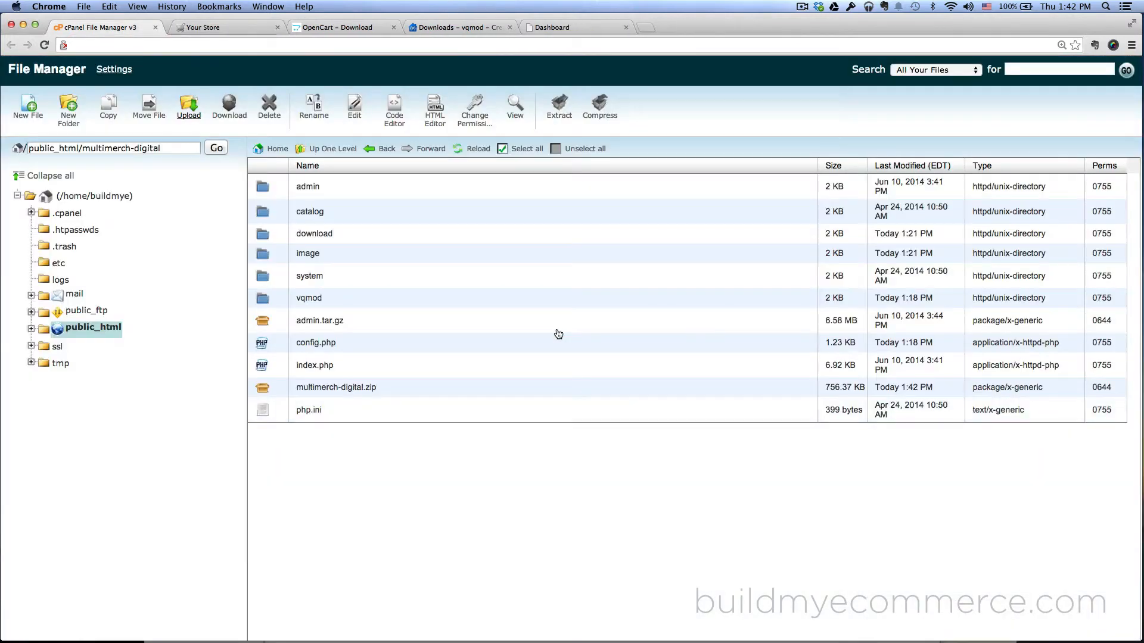
Extract multimerch-digital.zip into the multimerch-digital folder and go back to the OpenCart dashboard.
{"action": "left_click", "coordinate": [337, 387]}
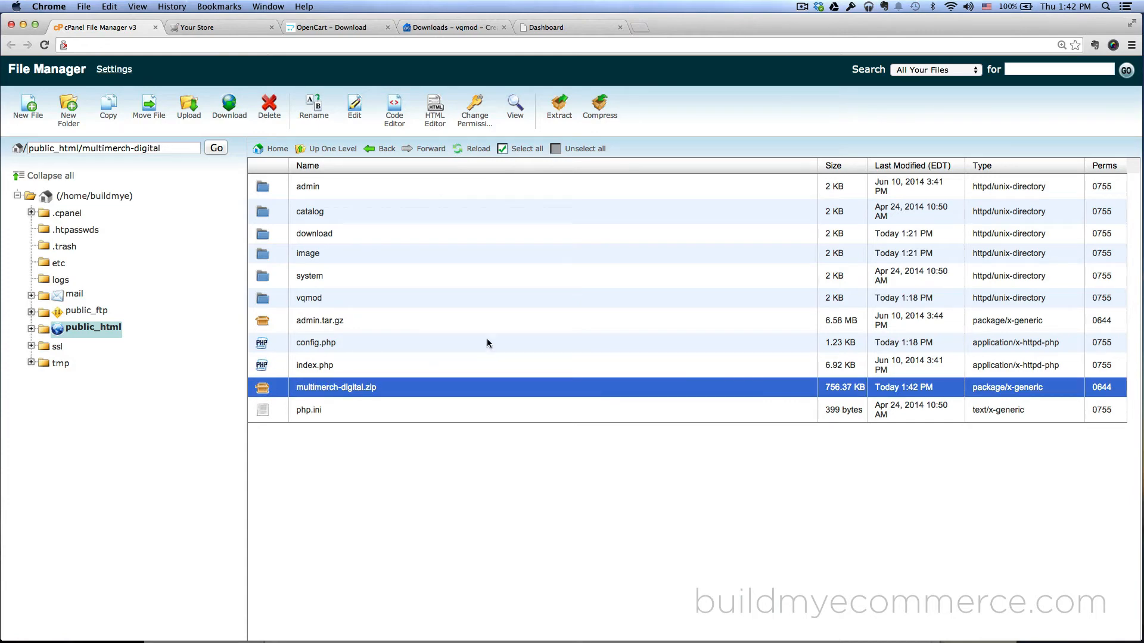
{"action": "left_click", "coordinate": [559, 104]}
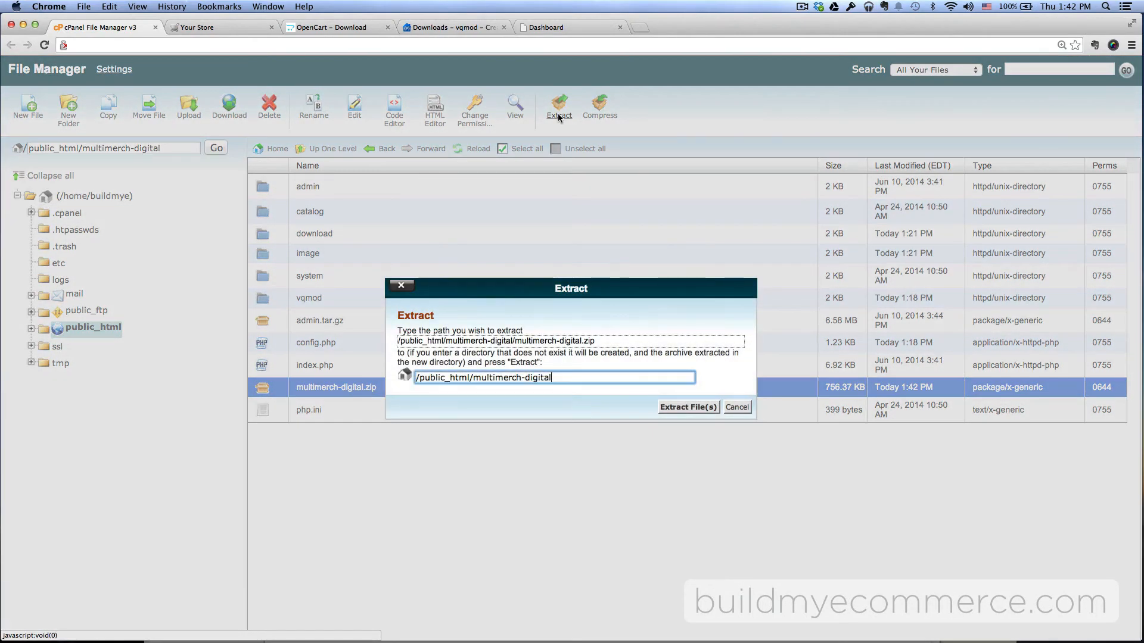
{"action": "left_click", "coordinate": [688, 406]}
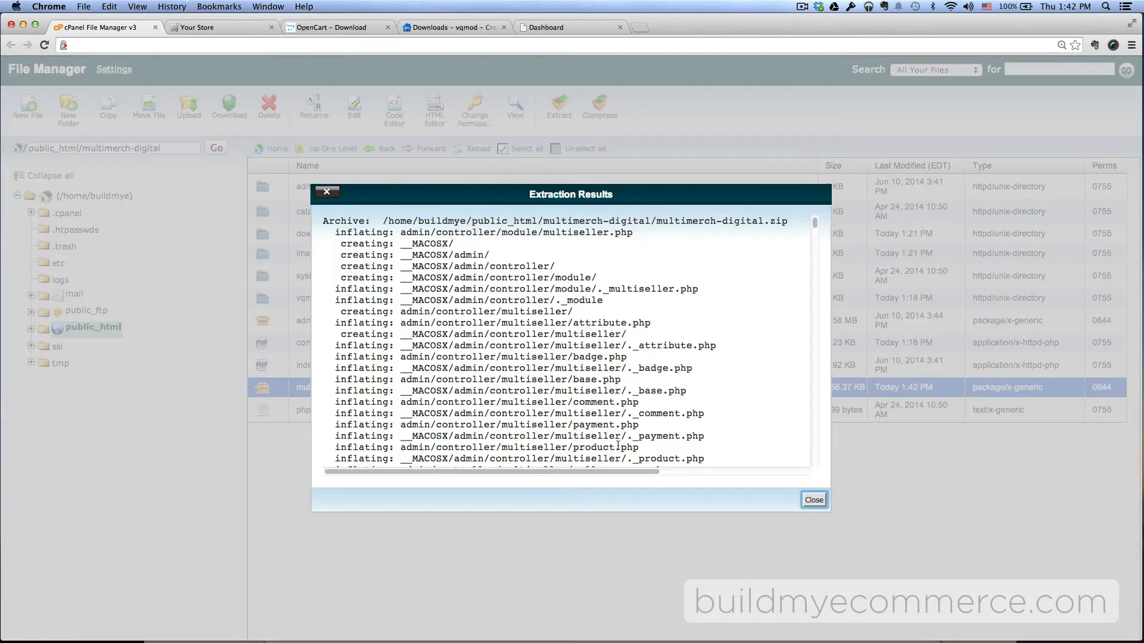
{"action": "left_click", "coordinate": [813, 500]}
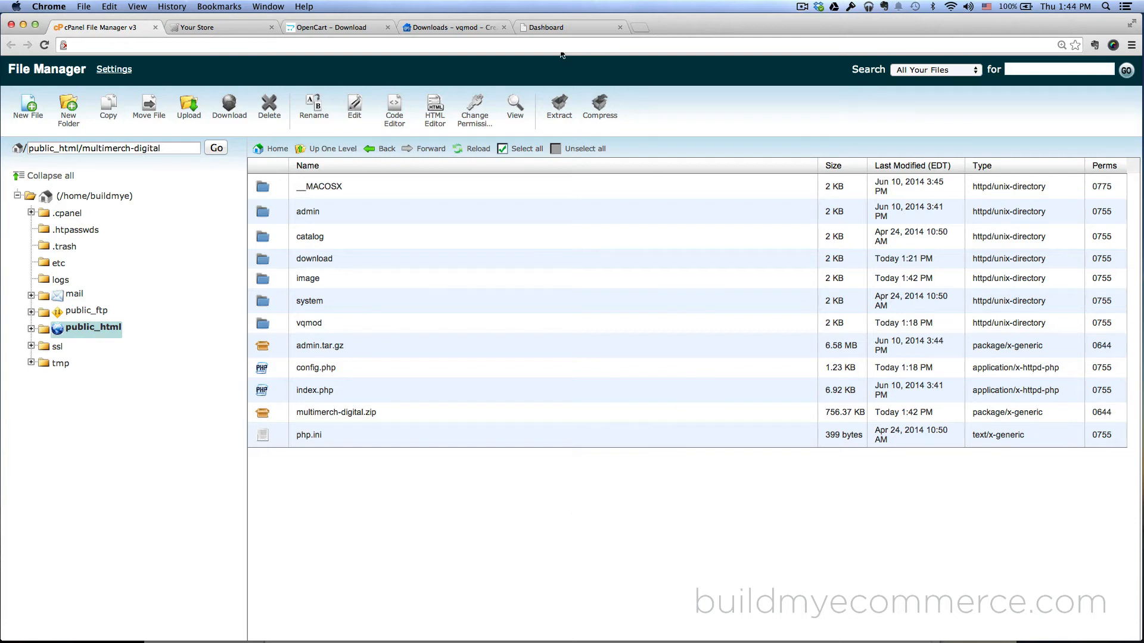
{"action": "left_click", "coordinate": [546, 27]}
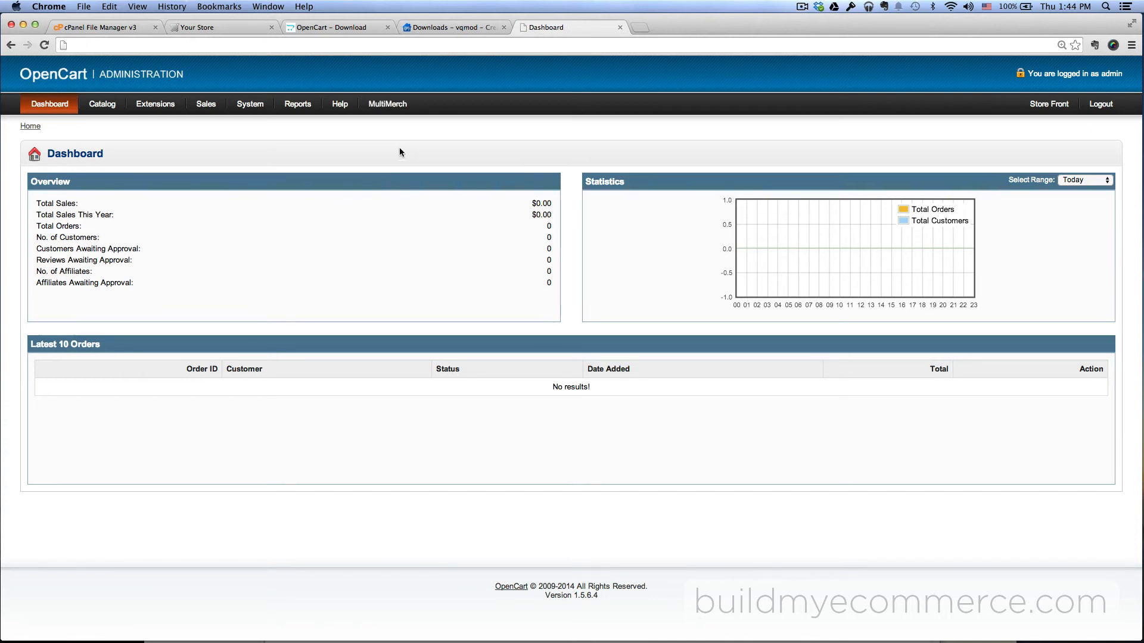
Dismiss the MultiMerch menu and go to the Extensions > Modules list.
{"action": "left_click", "coordinate": [387, 103]}
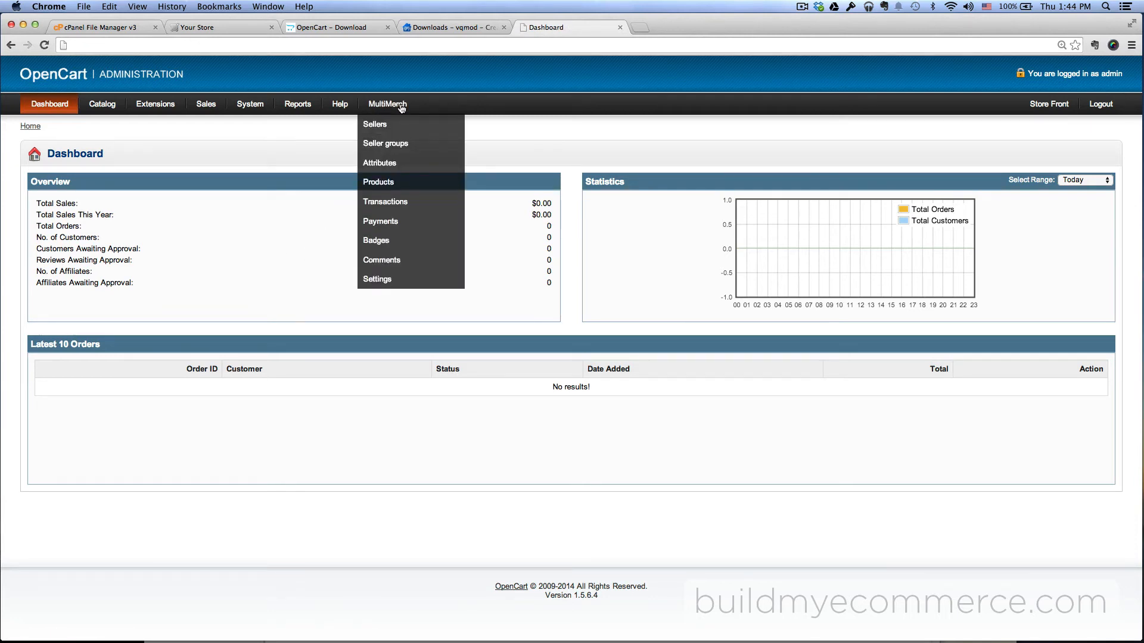
{"action": "left_click", "coordinate": [328, 255]}
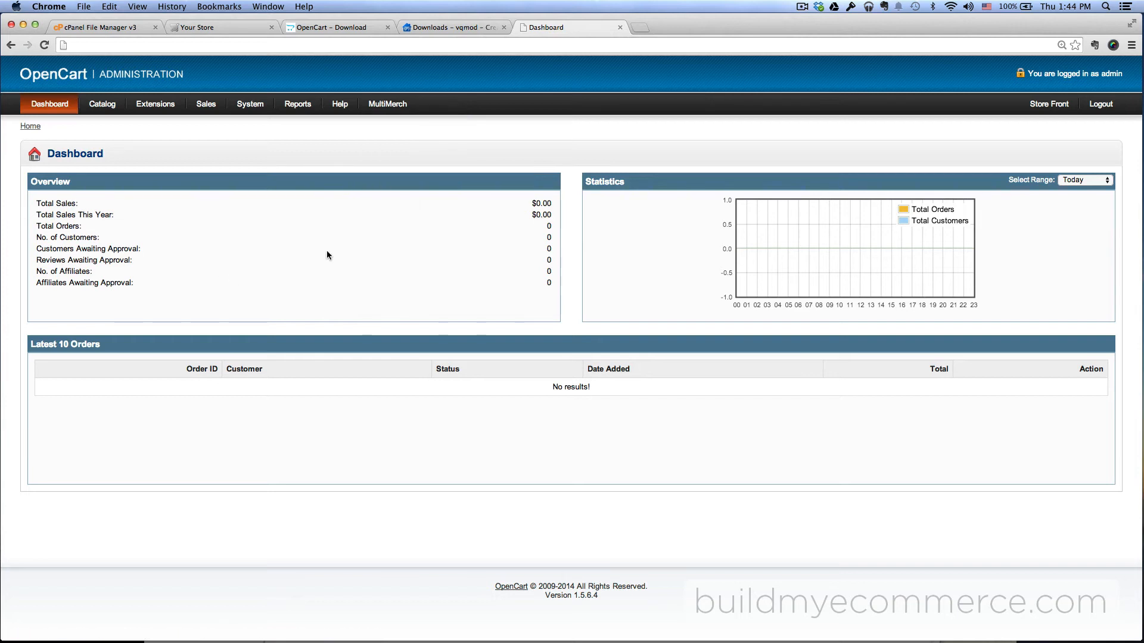
{"action": "mouse_move", "coordinate": [283, 195]}
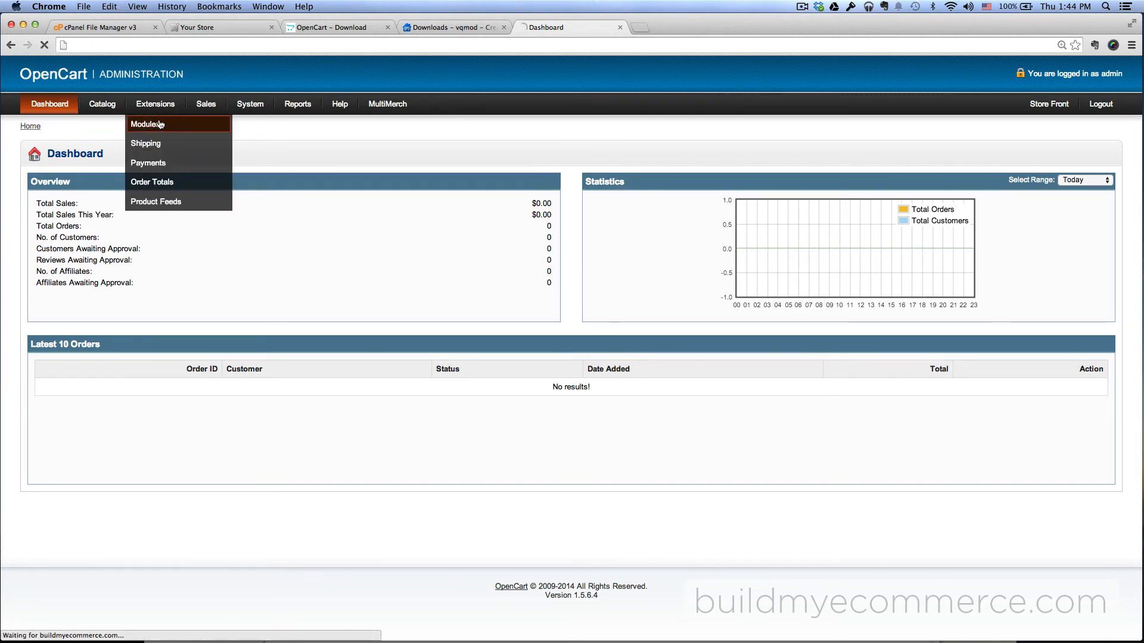
{"action": "left_click", "coordinate": [147, 124]}
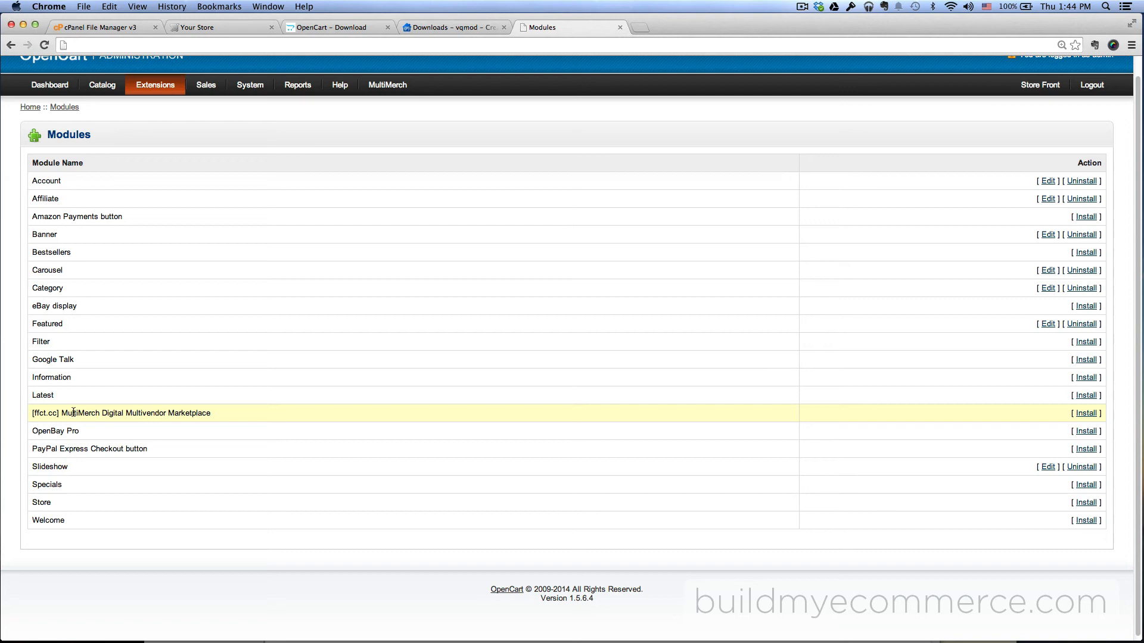
Install the [ffct.cc] MultiMerch Digital Multivendor Marketplace module.
{"action": "left_click", "coordinate": [1086, 413]}
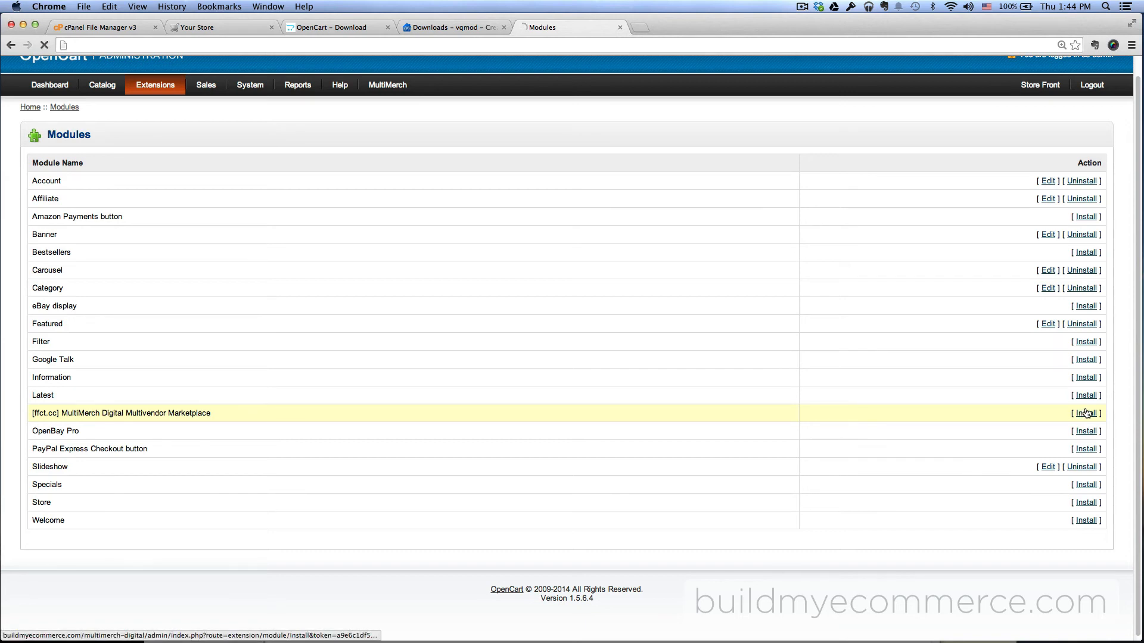
{"action": "left_click", "coordinate": [1086, 413]}
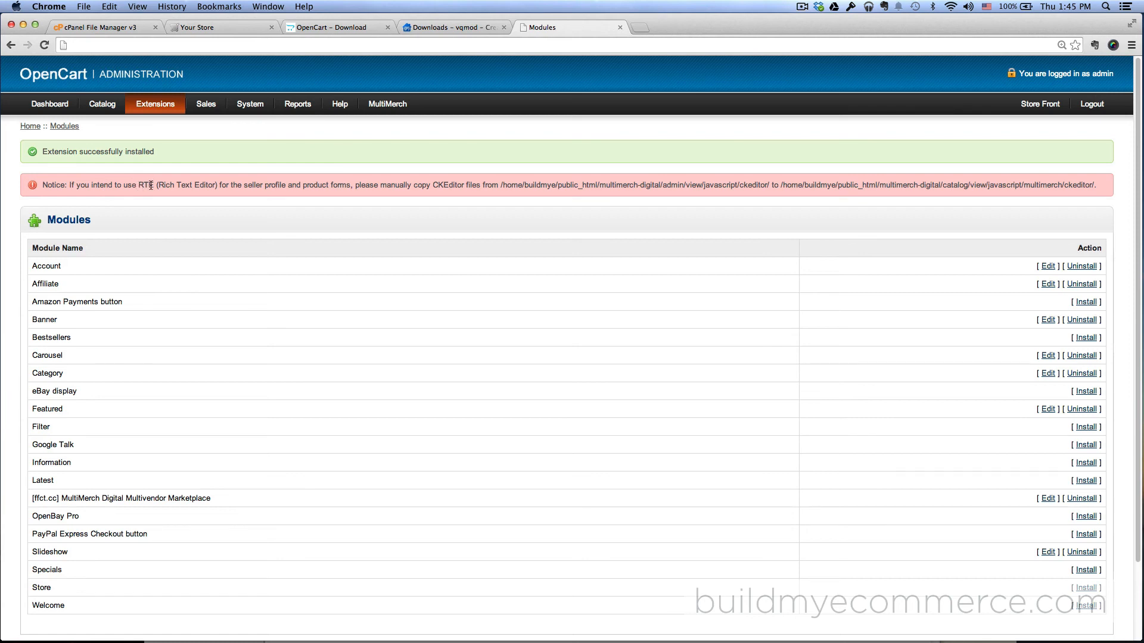
{"action": "mouse_move", "coordinate": [379, 176]}
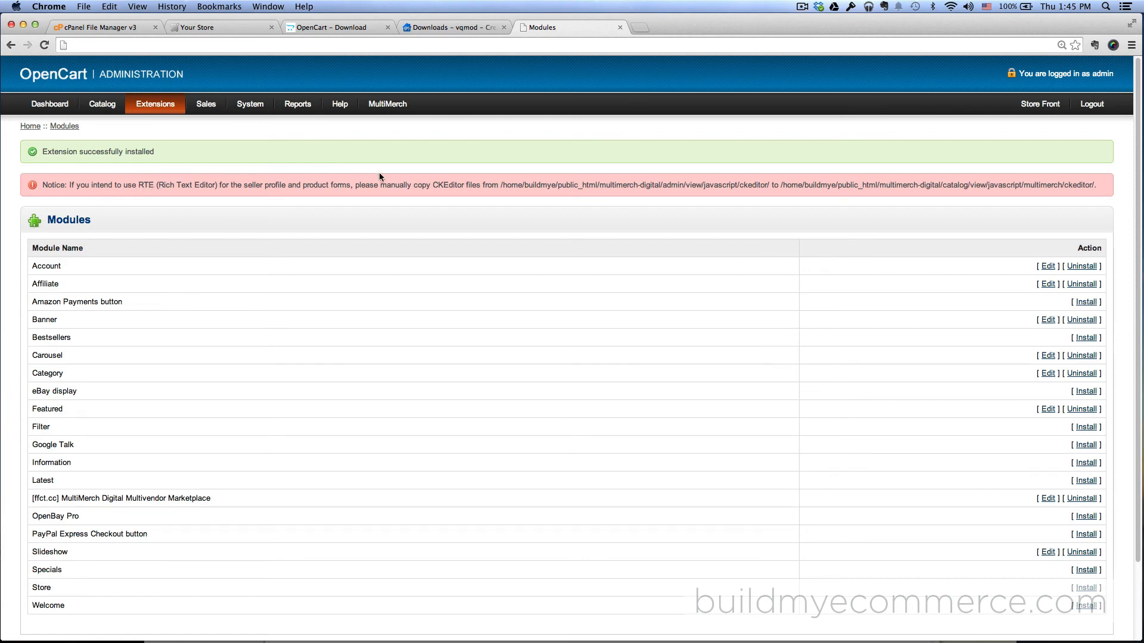
{"action": "mouse_move", "coordinate": [456, 185]}
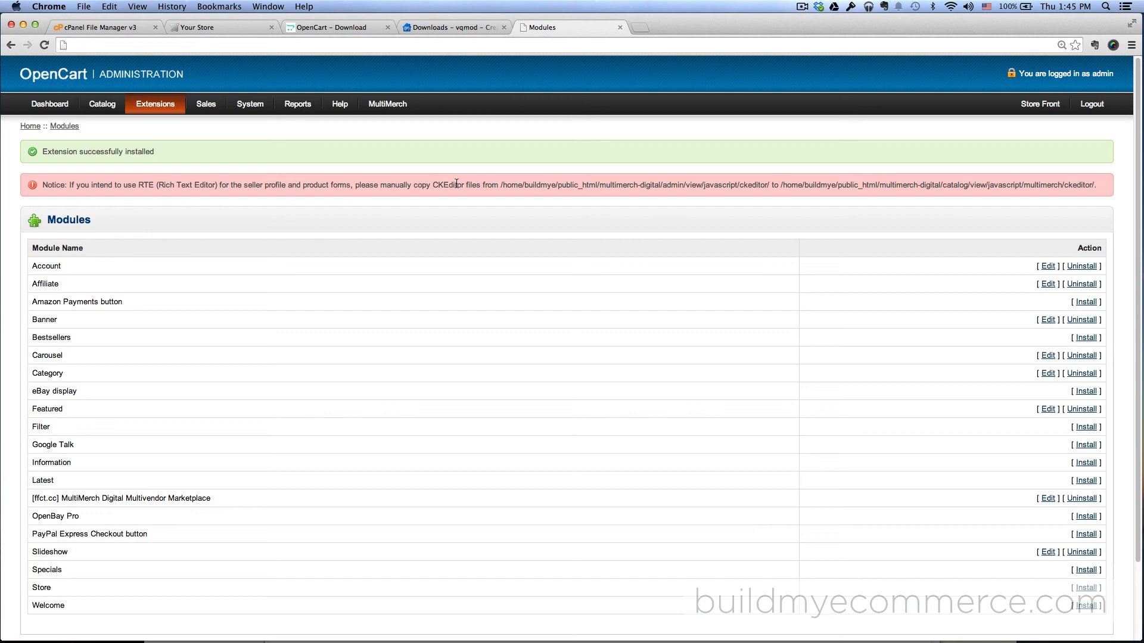
{"action": "mouse_move", "coordinate": [915, 182]}
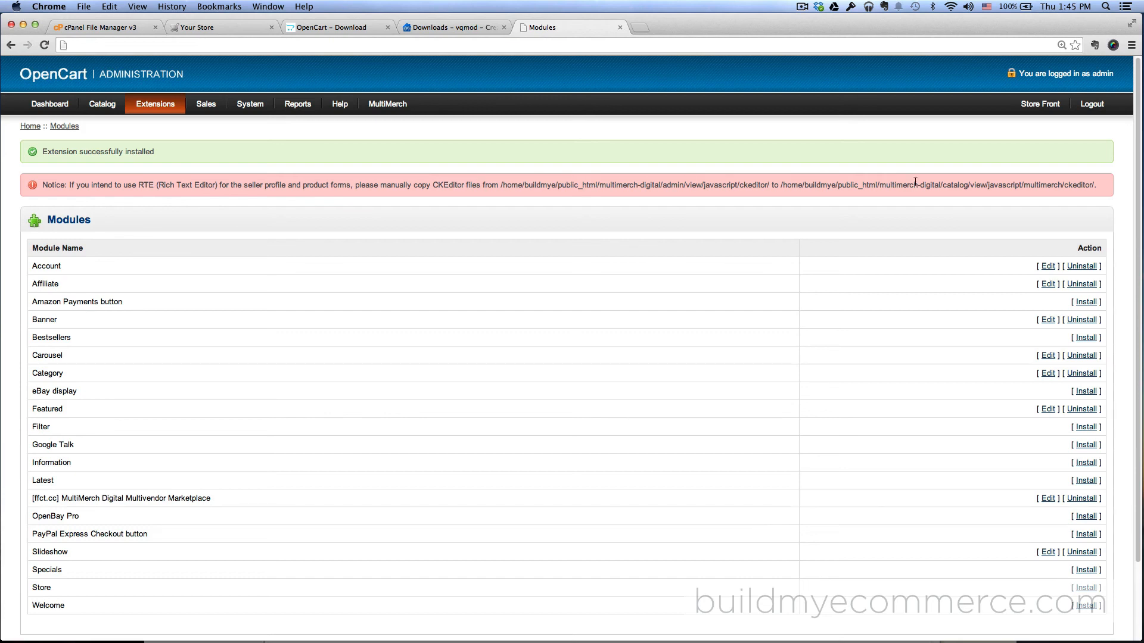
{"action": "mouse_move", "coordinate": [556, 243]}
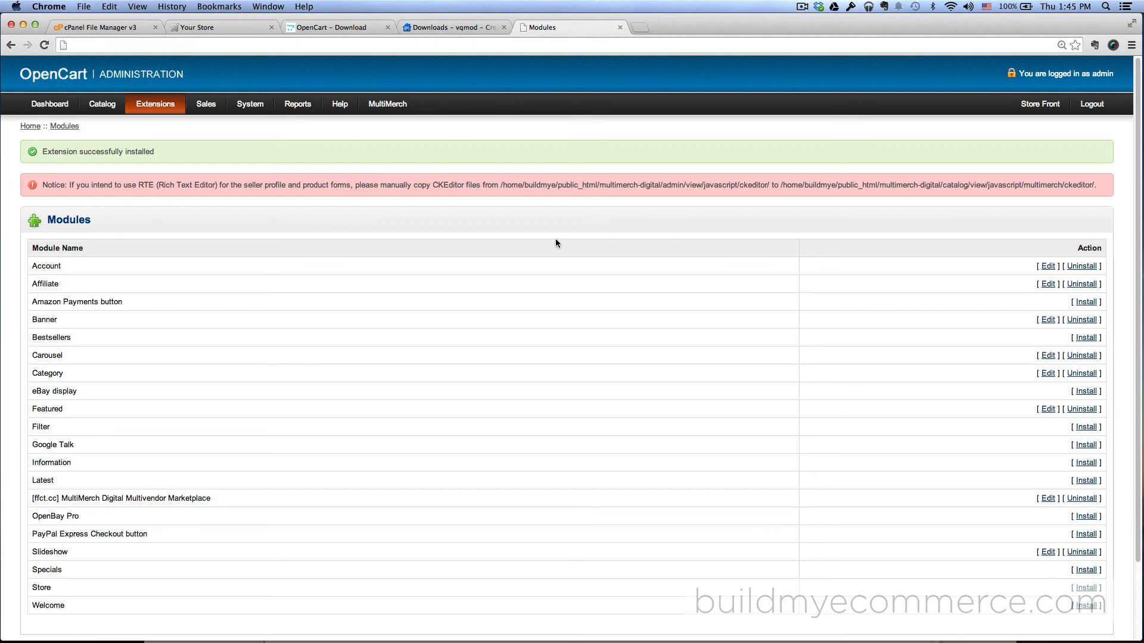